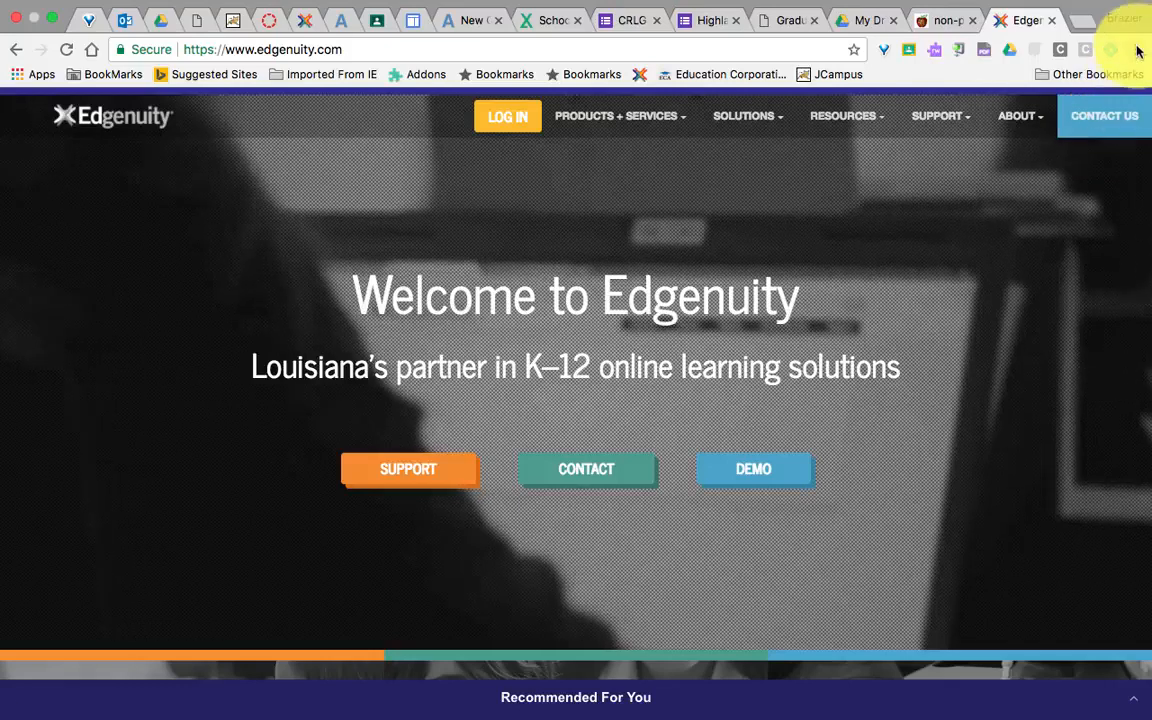
# Open Chrome's three-dot main menu with the Edgenuity home page showing.
pyautogui.click(1135, 48)
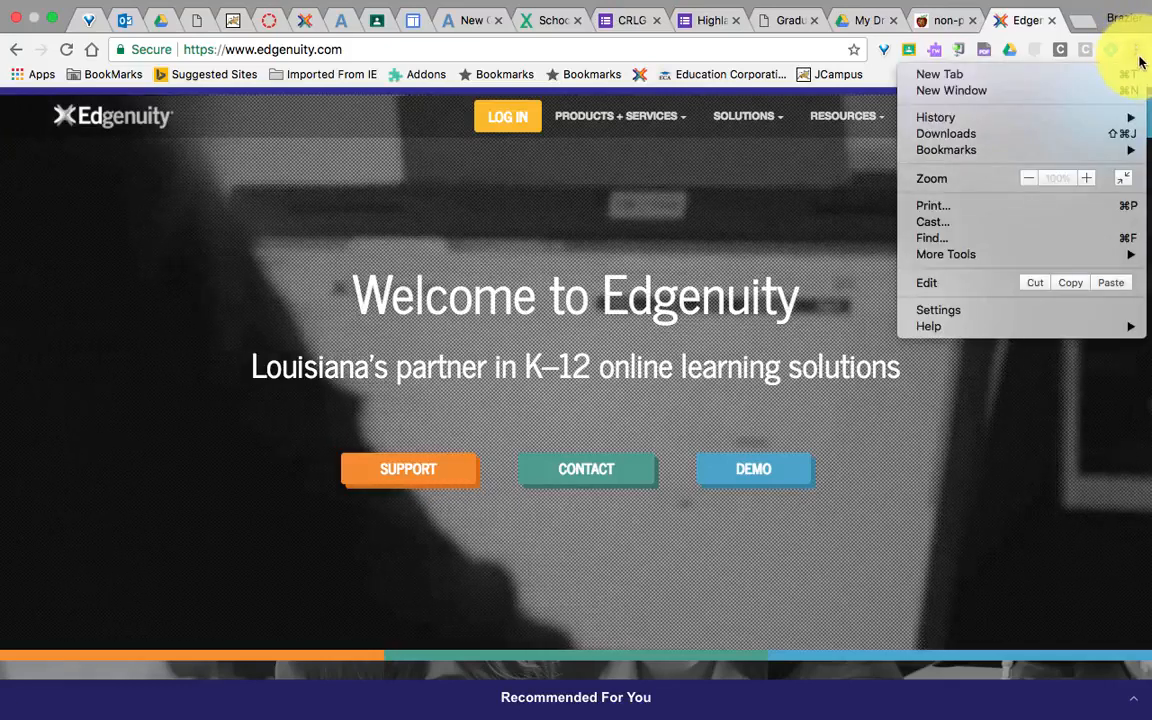
pyautogui.moveTo(956, 311)
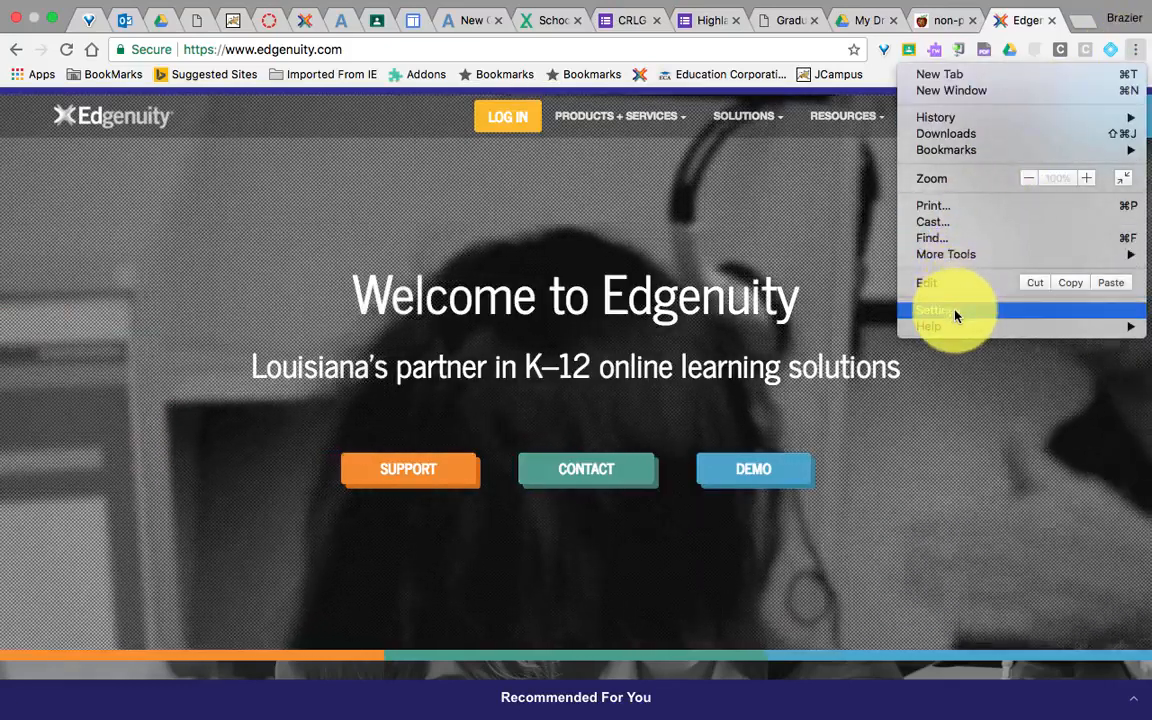
# Go to Settings, expand Advanced, and open Content settings under Privacy and security.
pyautogui.click(932, 310)
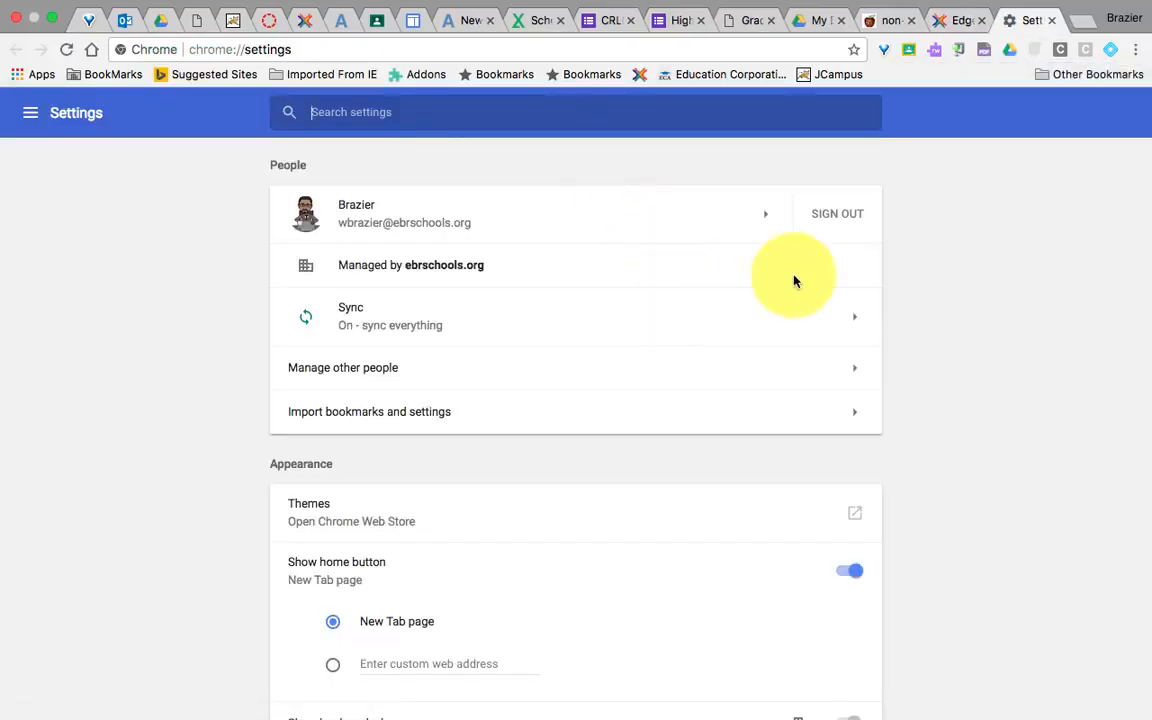
pyautogui.scroll(-3)
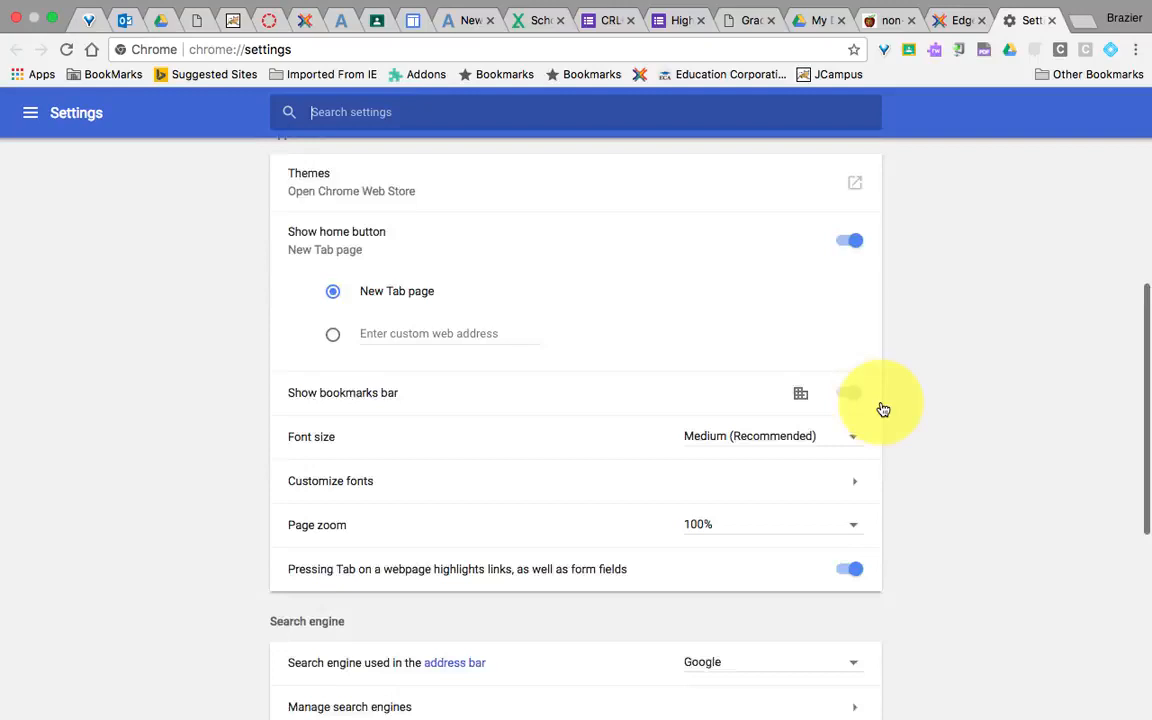
pyautogui.scroll(-3)
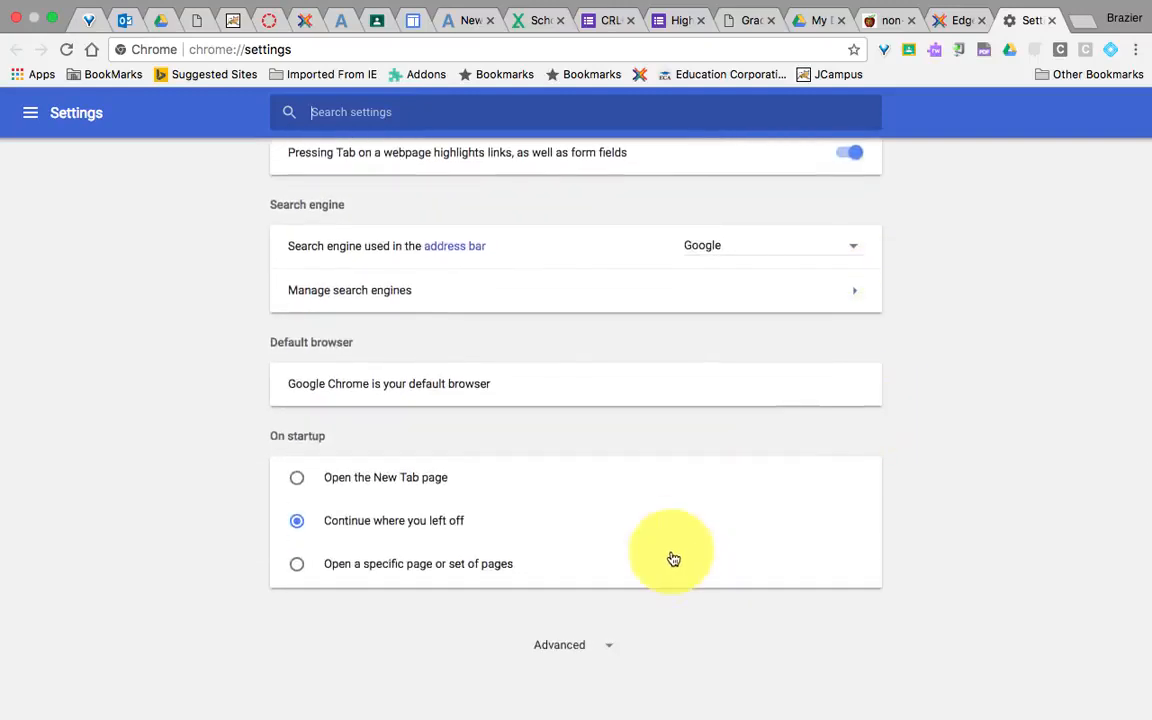
pyautogui.click(559, 645)
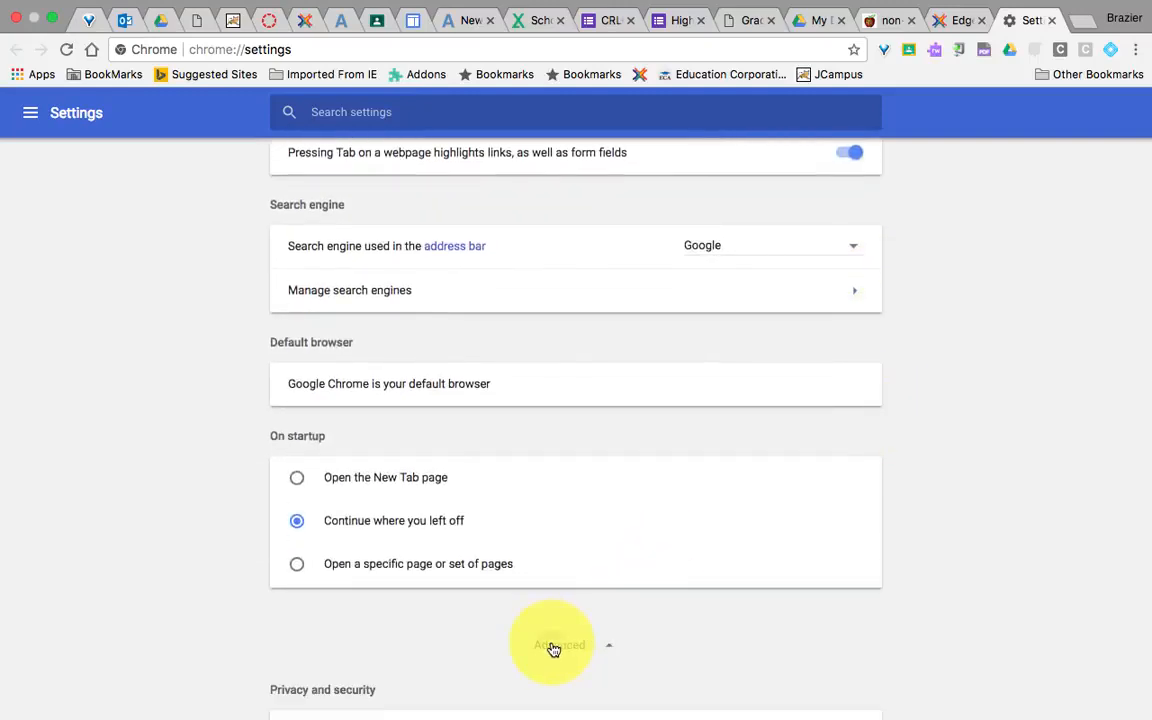
pyautogui.moveTo(740, 652)
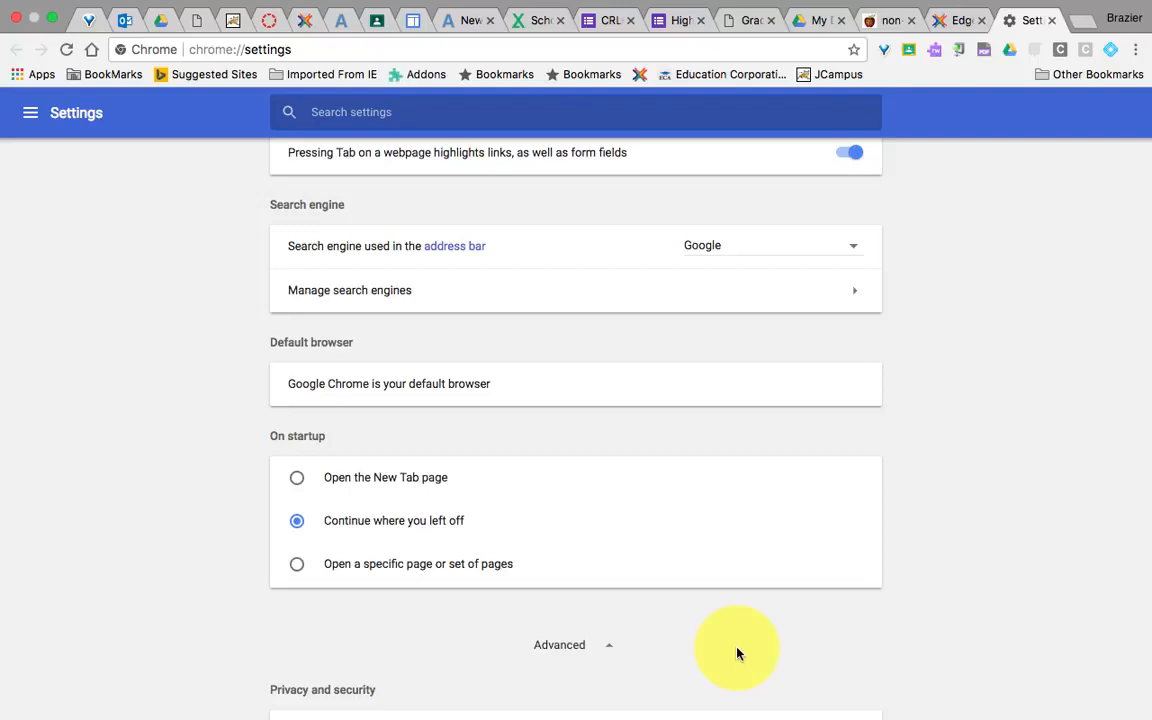
pyautogui.scroll(-3)
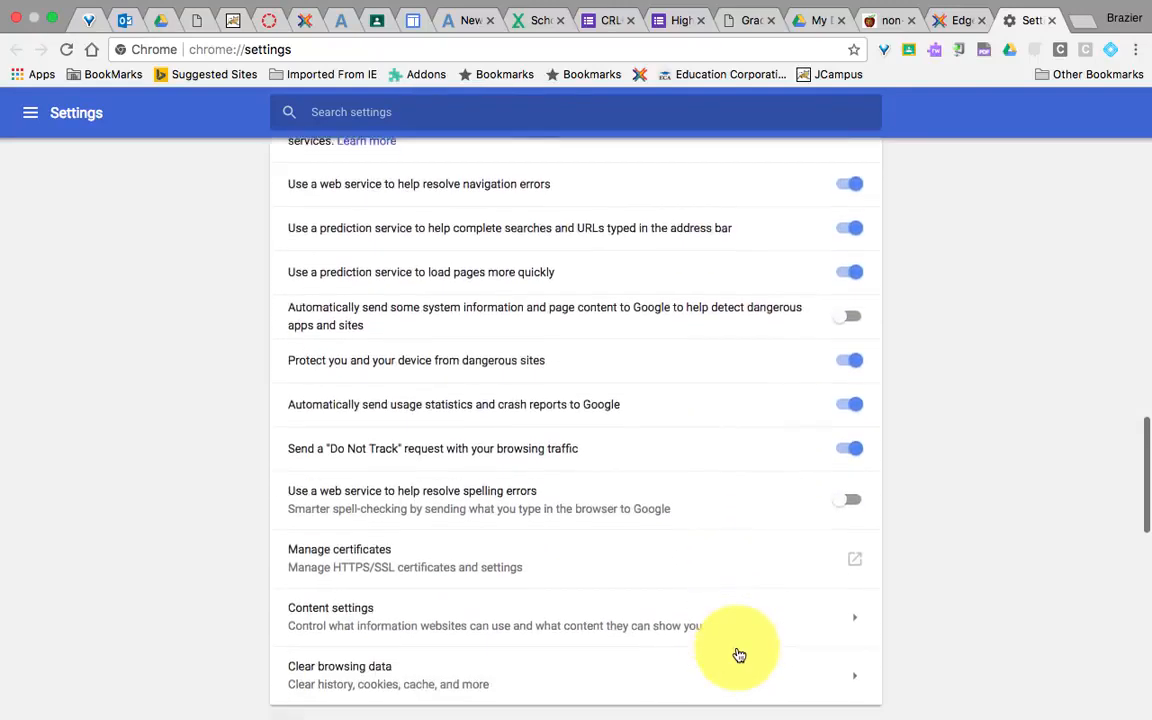
pyautogui.scroll(-3)
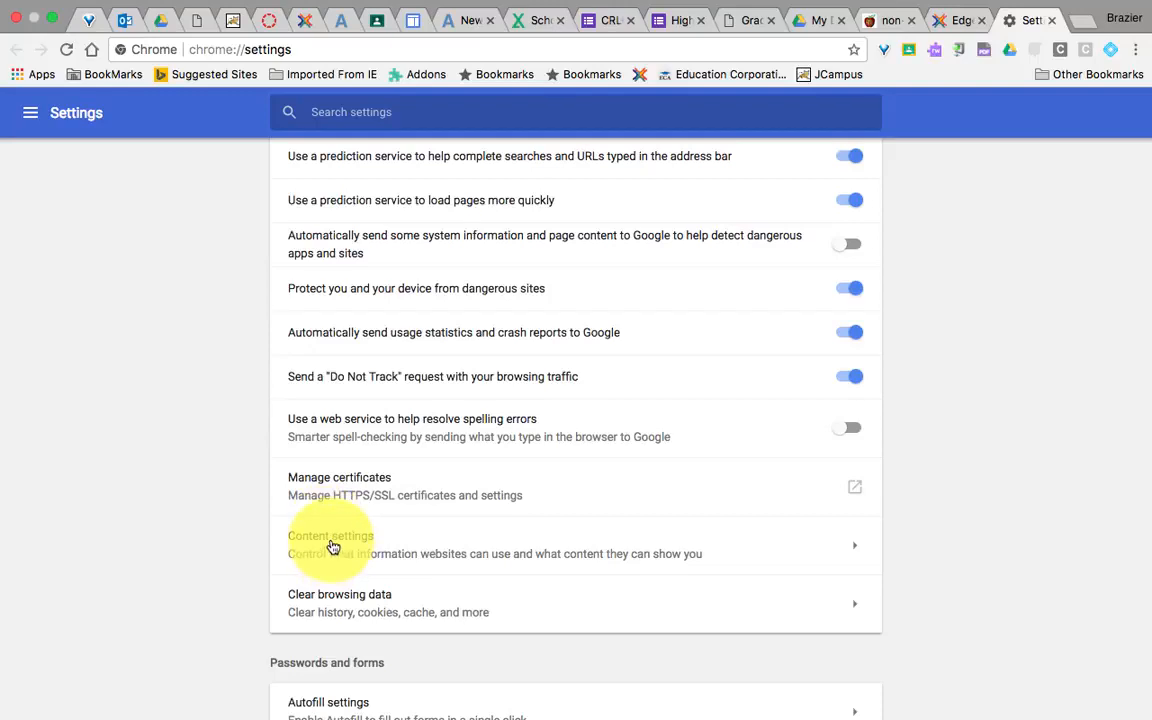
pyautogui.click(330, 535)
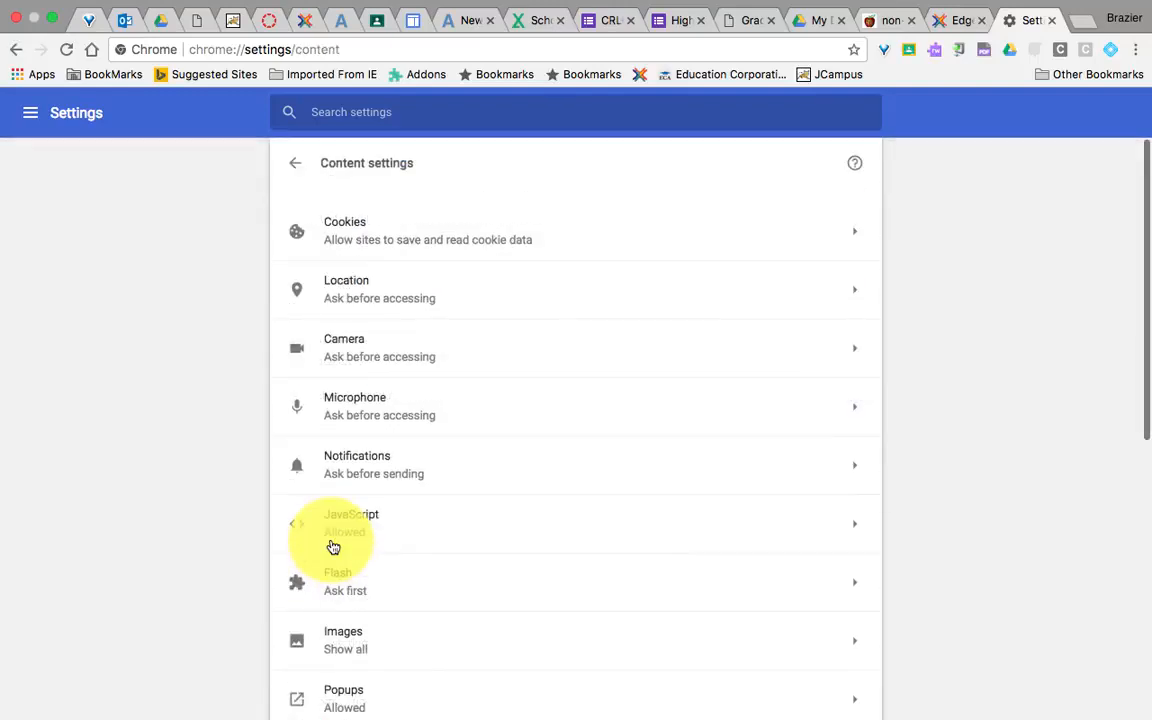
pyautogui.moveTo(334, 578)
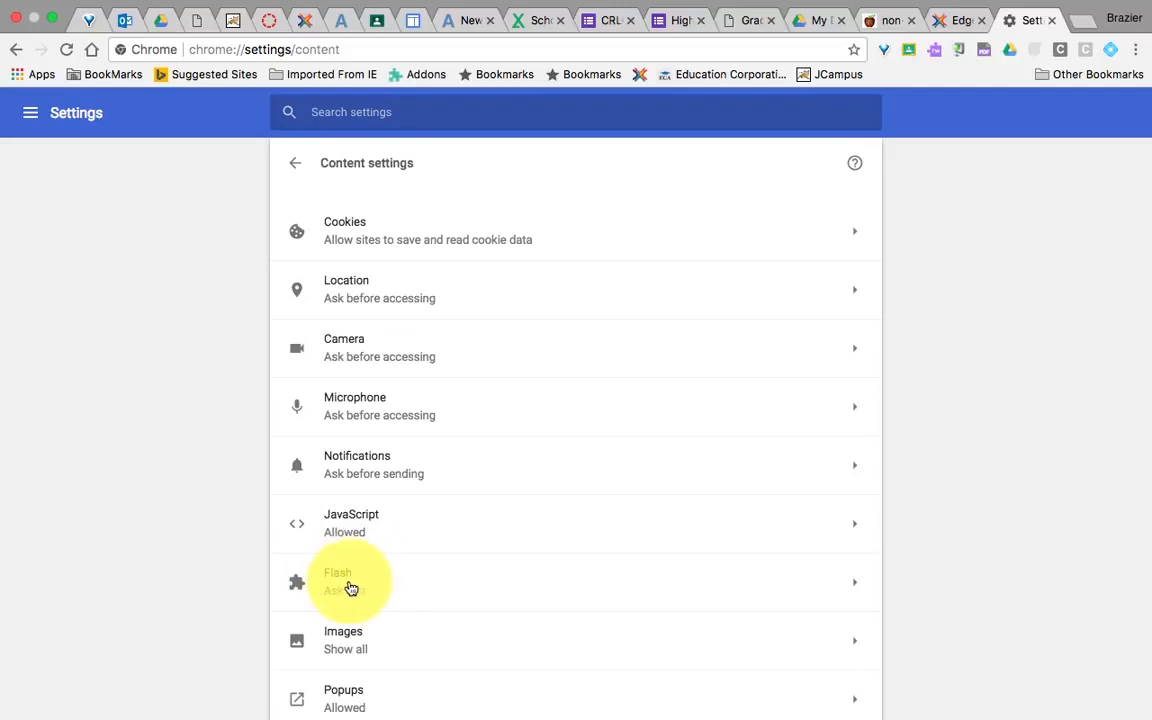
pyautogui.moveTo(348, 585)
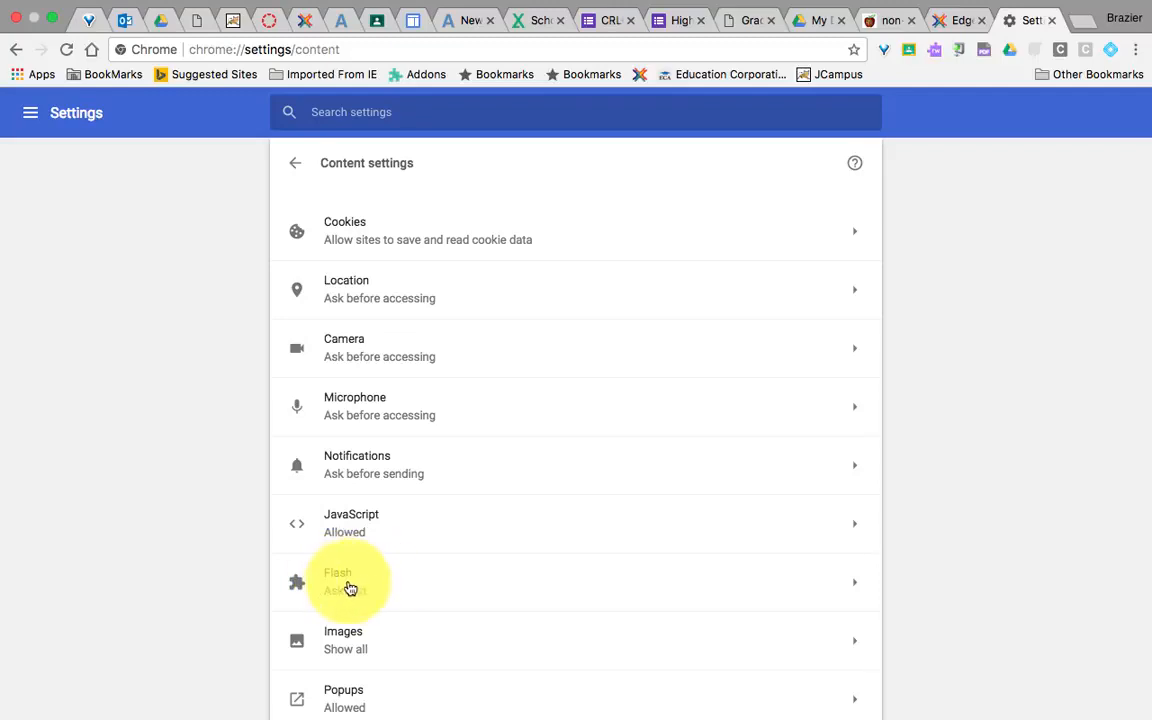
pyautogui.moveTo(352, 589)
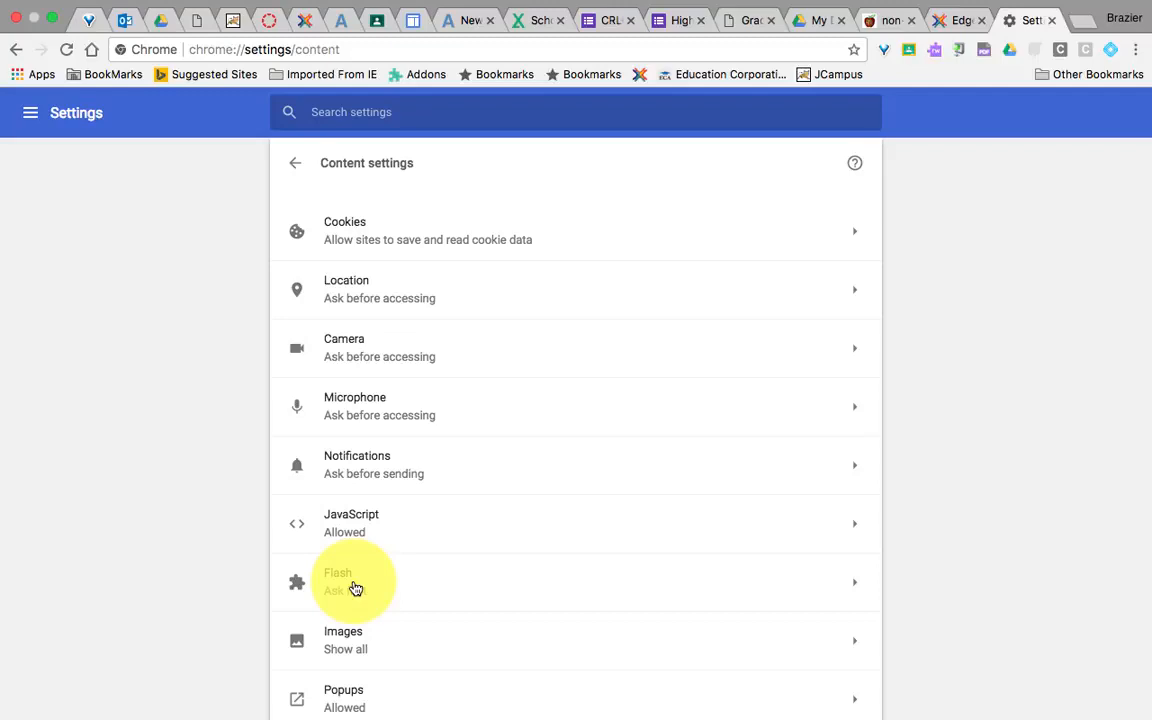
# Open the Flash permissions page from the Content settings list.
pyautogui.click(349, 584)
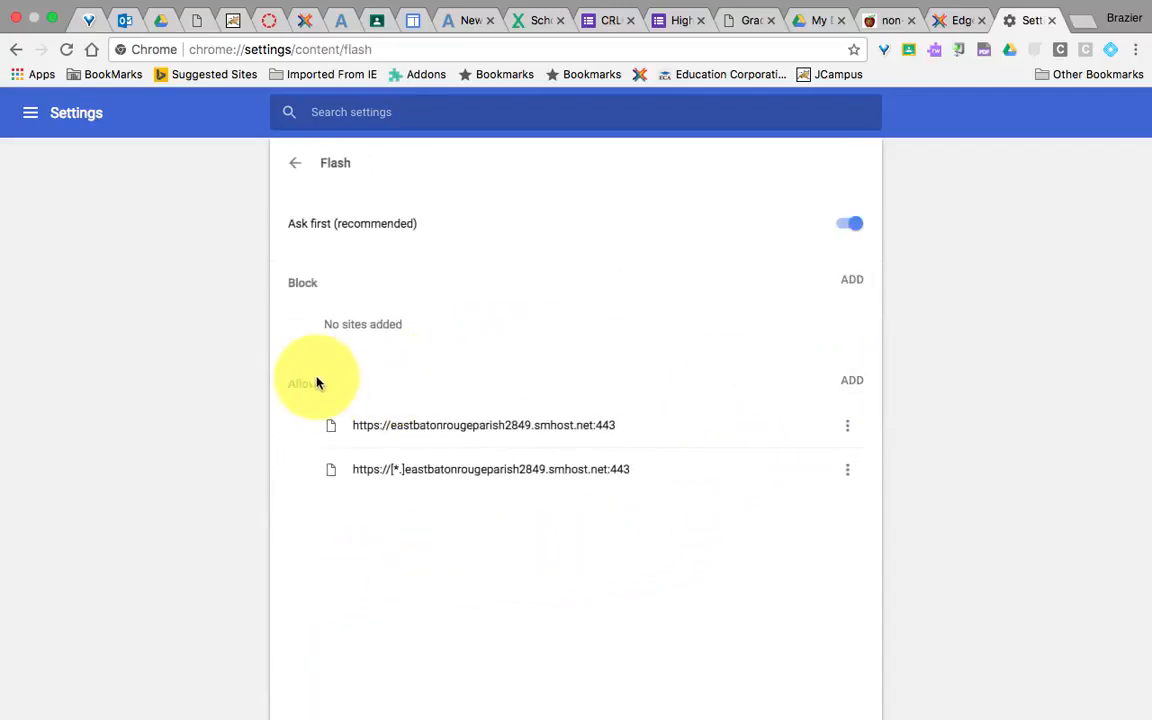
pyautogui.click(851, 380)
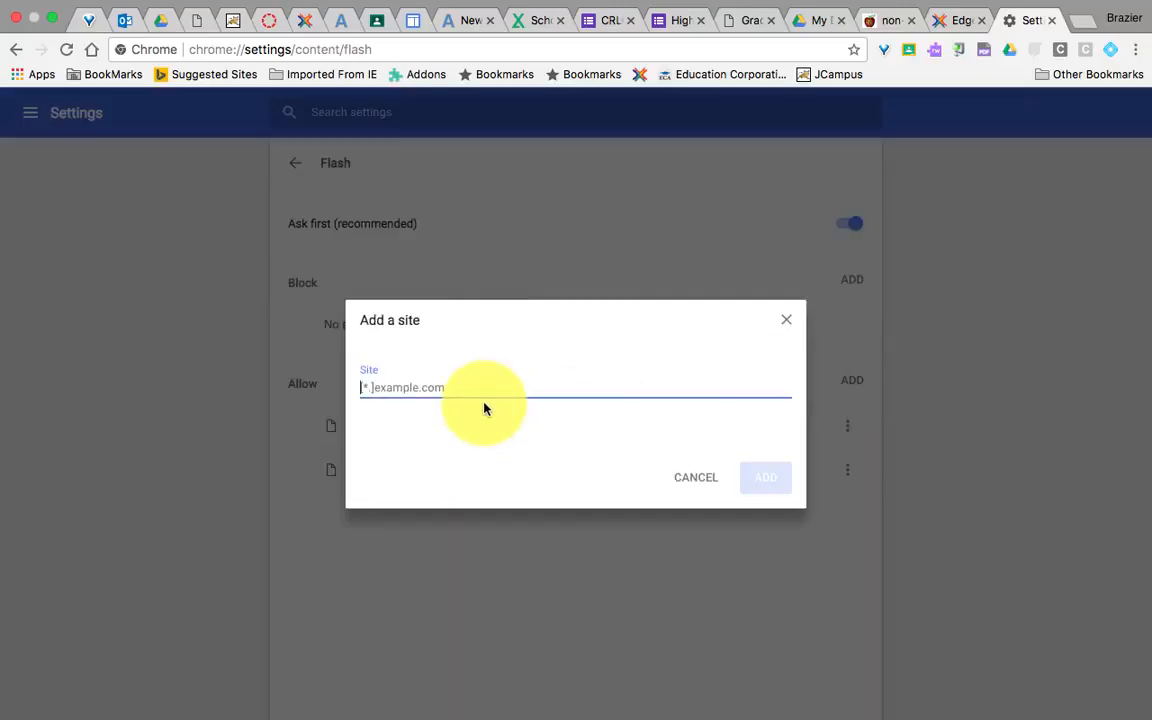
pyautogui.write('www.e')
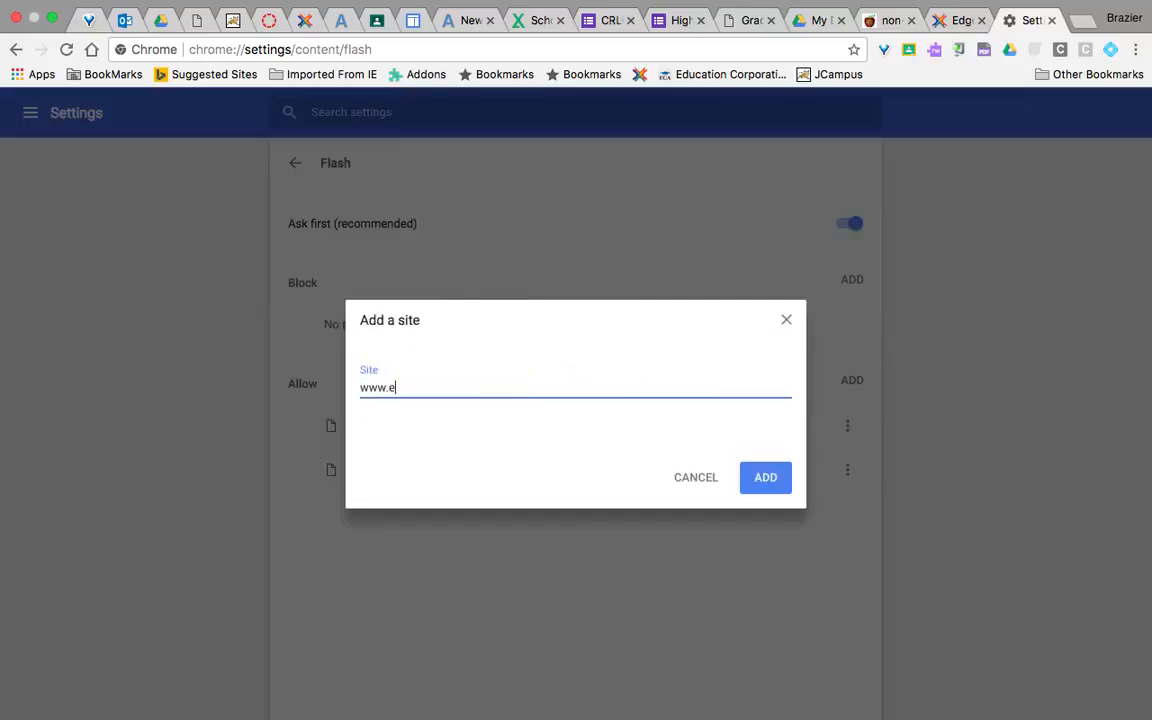
pyautogui.write('dgenuity.com')
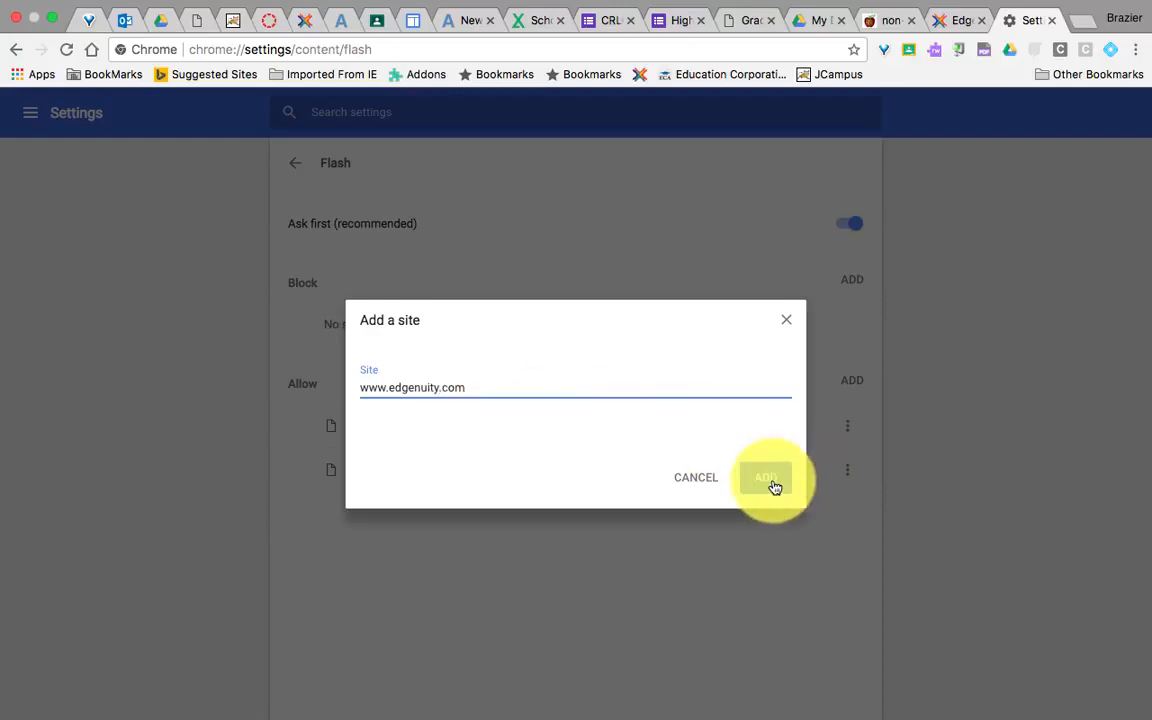
pyautogui.click(768, 477)
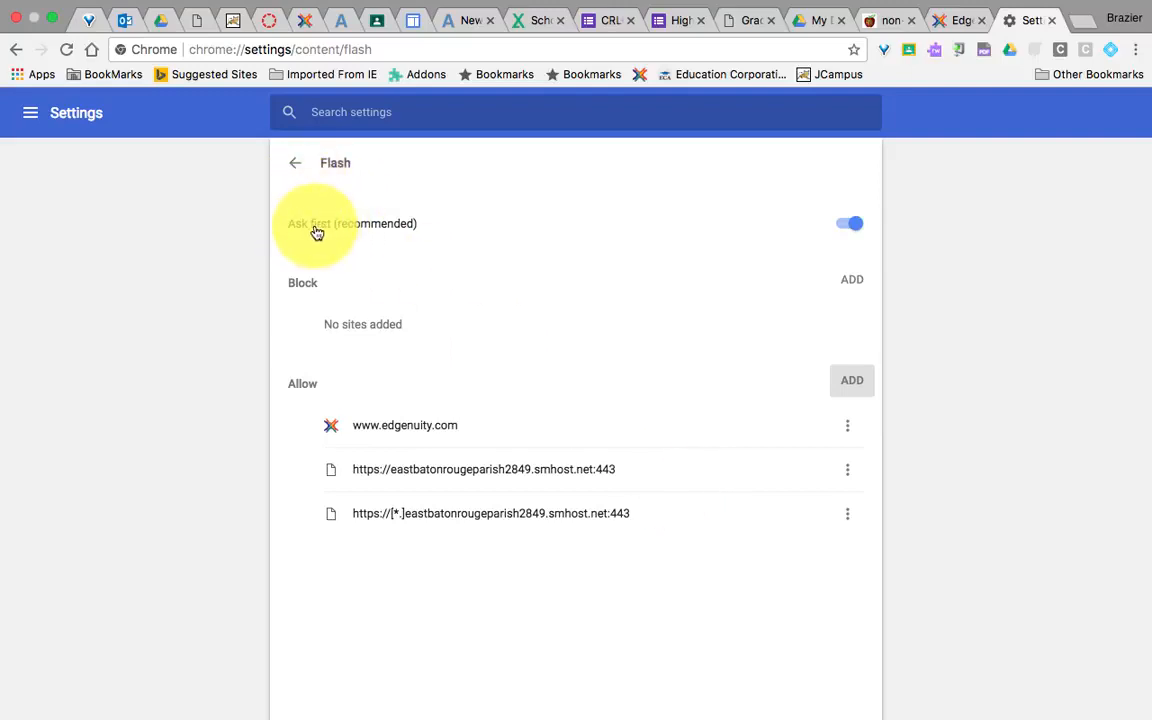
pyautogui.moveTo(334, 235)
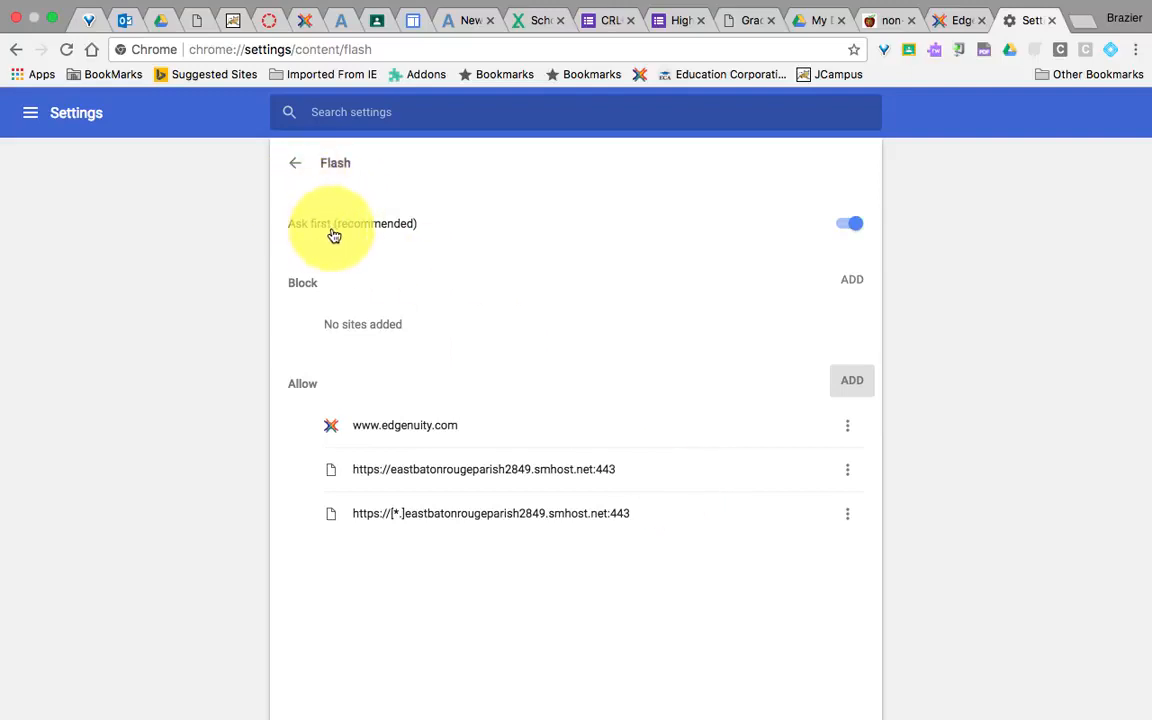
# Toggle off 'Ask first' so Flash is blocked, then return to Content settings.
pyautogui.click(849, 223)
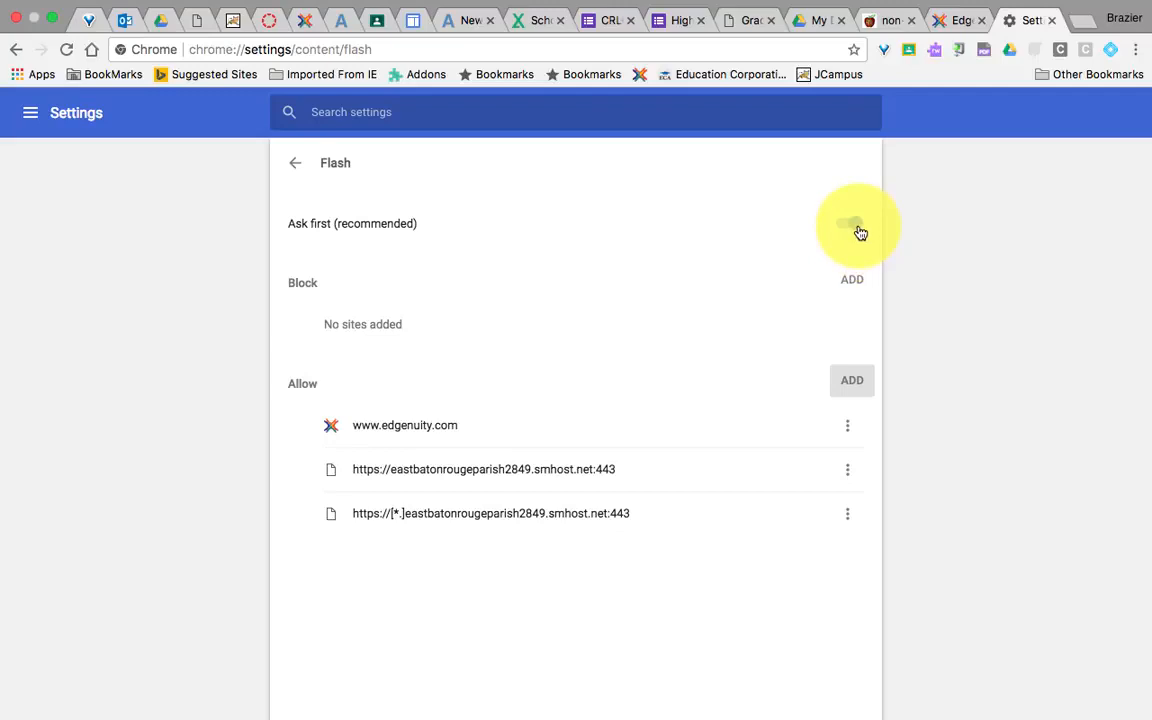
pyautogui.click(852, 223)
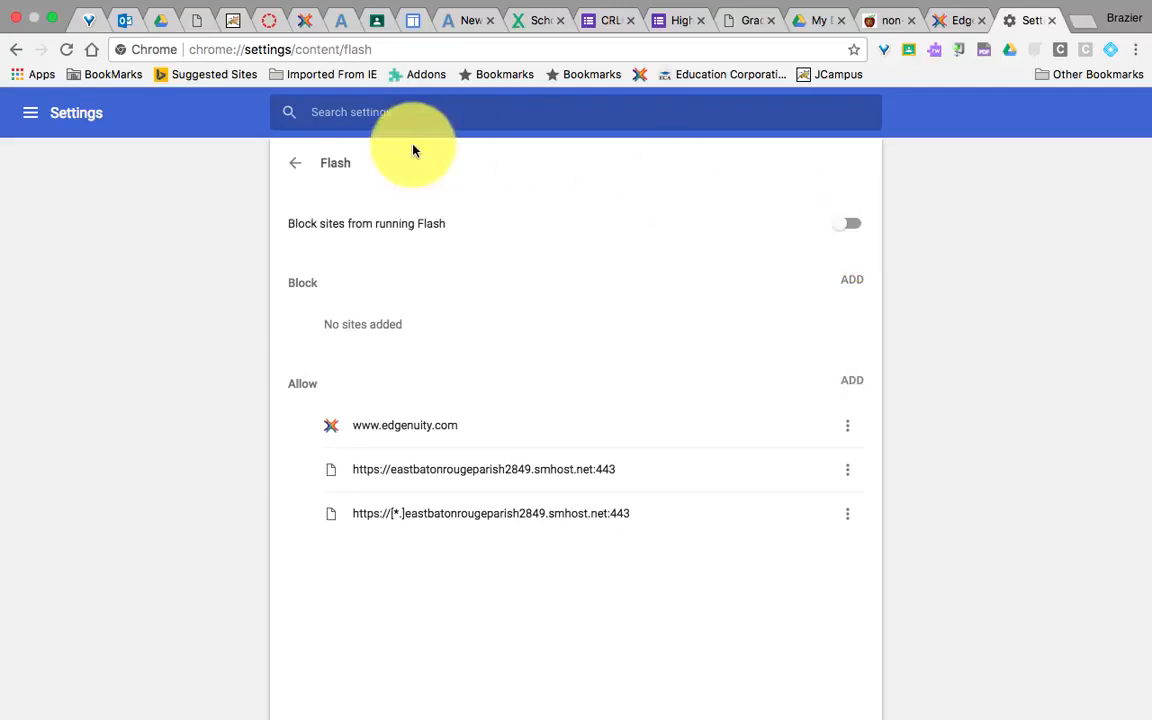
pyautogui.click(294, 162)
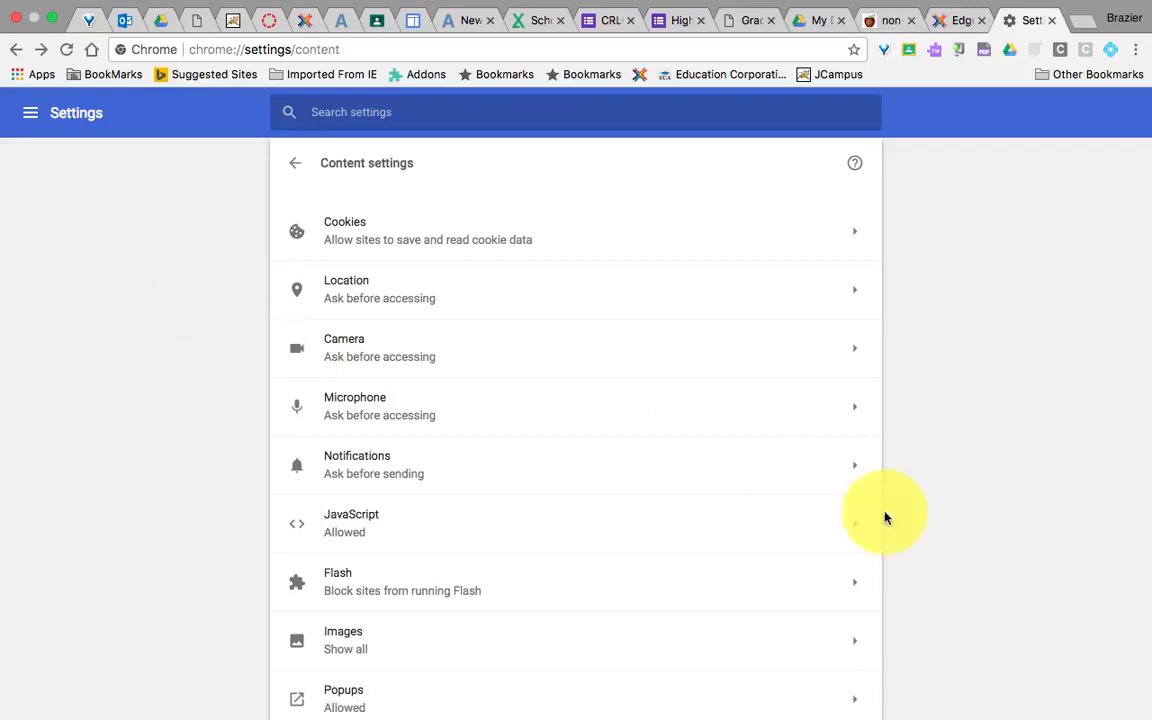
pyautogui.moveTo(1073, 345)
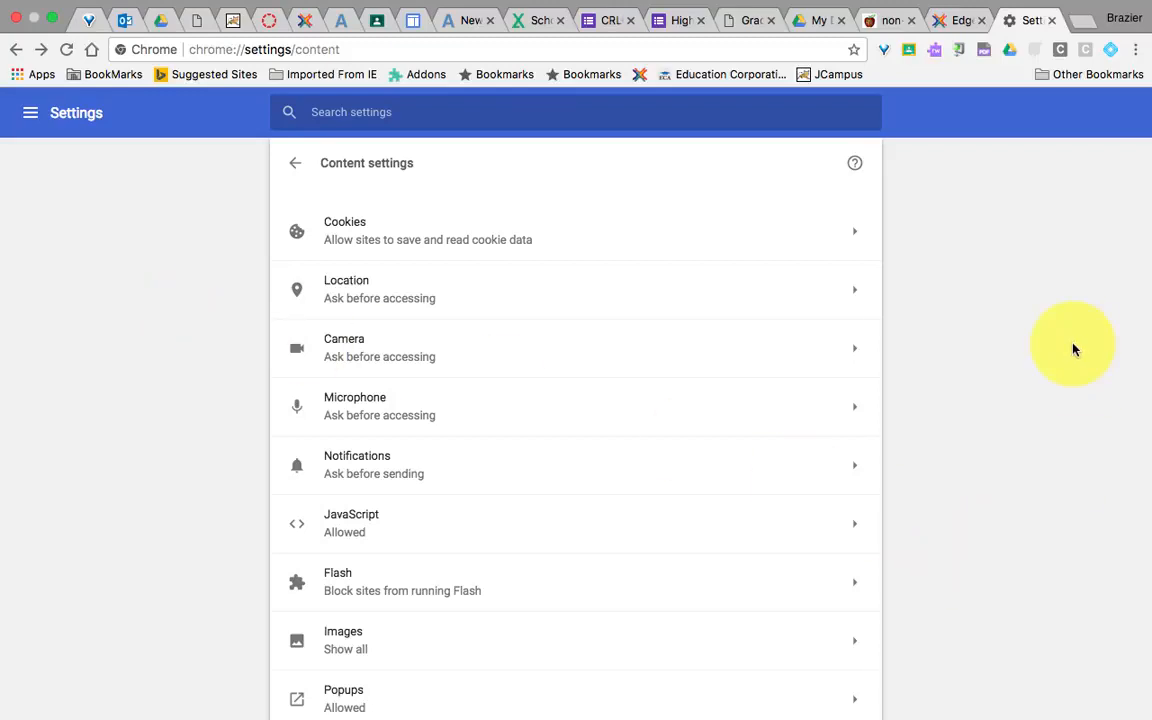
pyautogui.moveTo(903, 533)
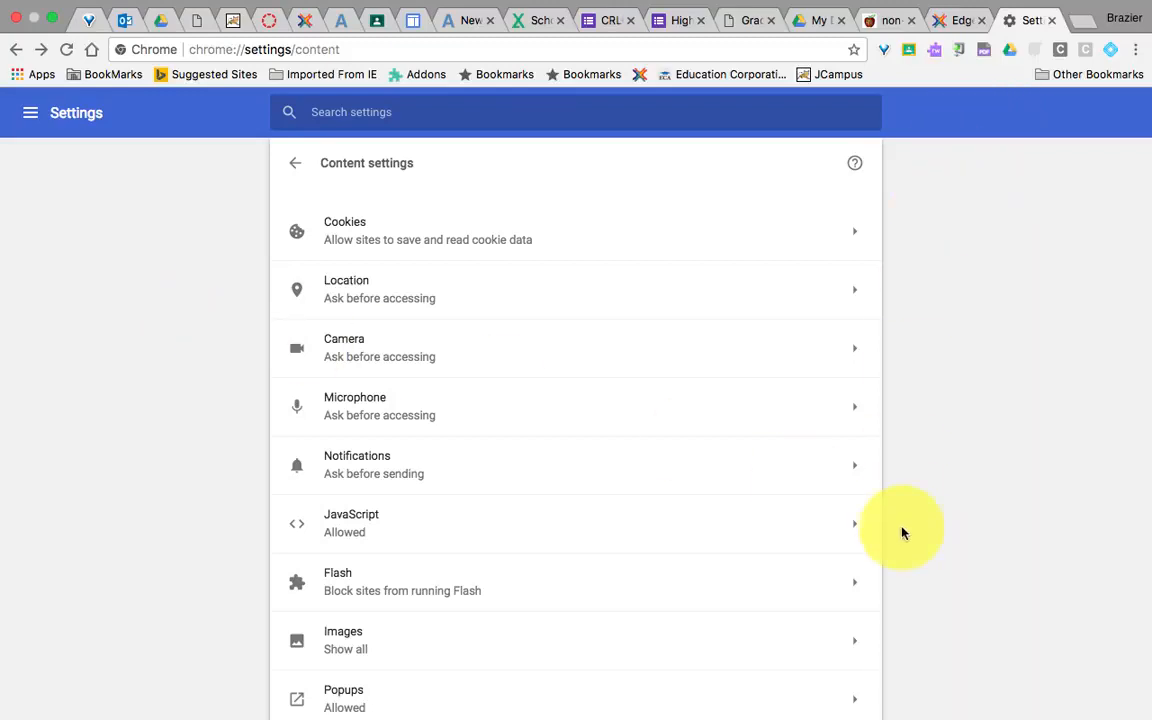